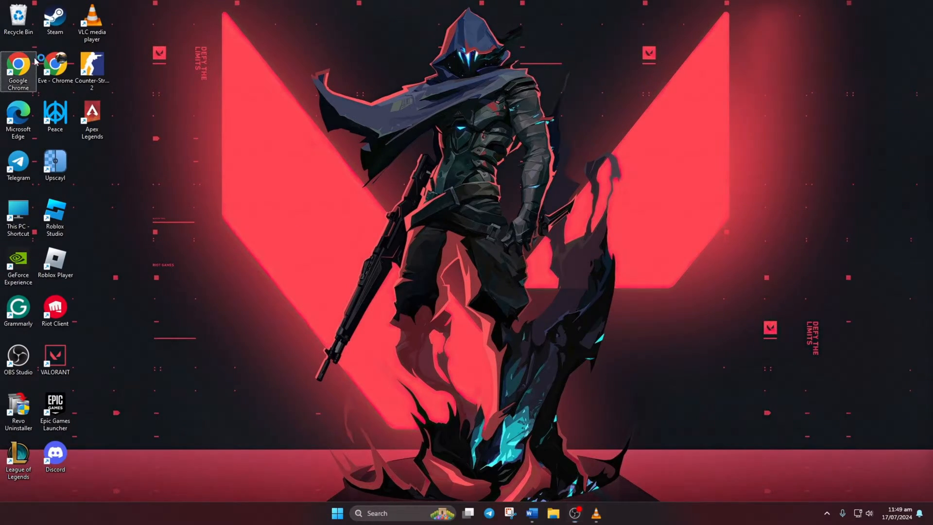
# Launch Google Chrome from its desktop shortcut
pyautogui.doubleClick(18, 63)
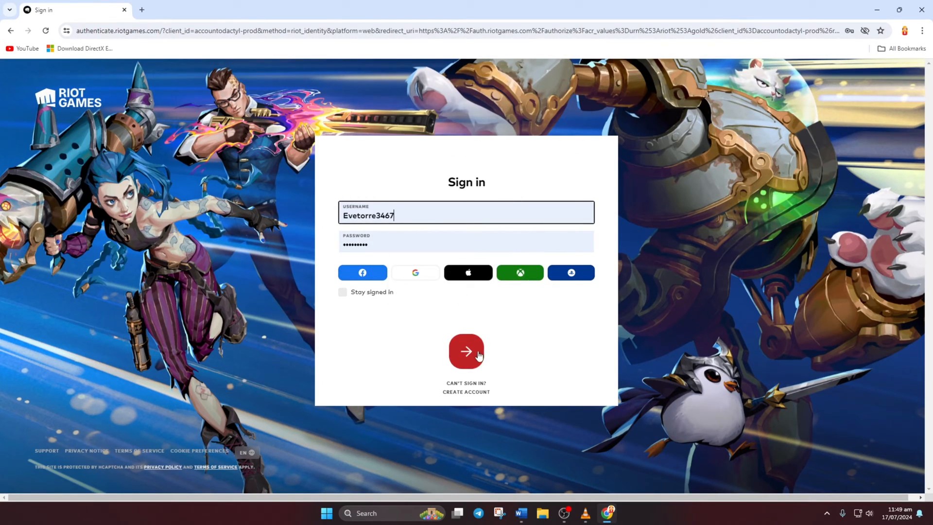
# Sign in with the pre-filled Riot username and password to reach Account Management
pyautogui.click(466, 351)
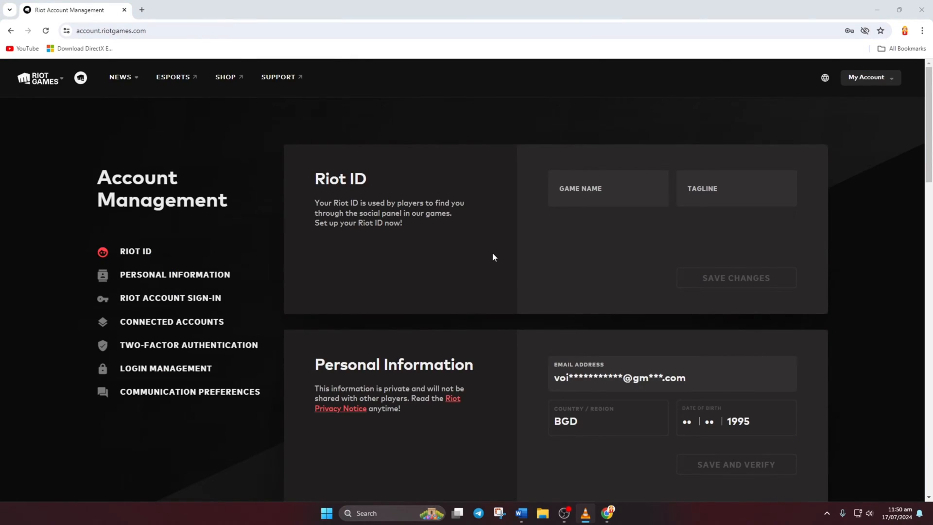
# Enter a new email address in Personal Information and submit it with Save and Verify
pyautogui.click(671, 377)
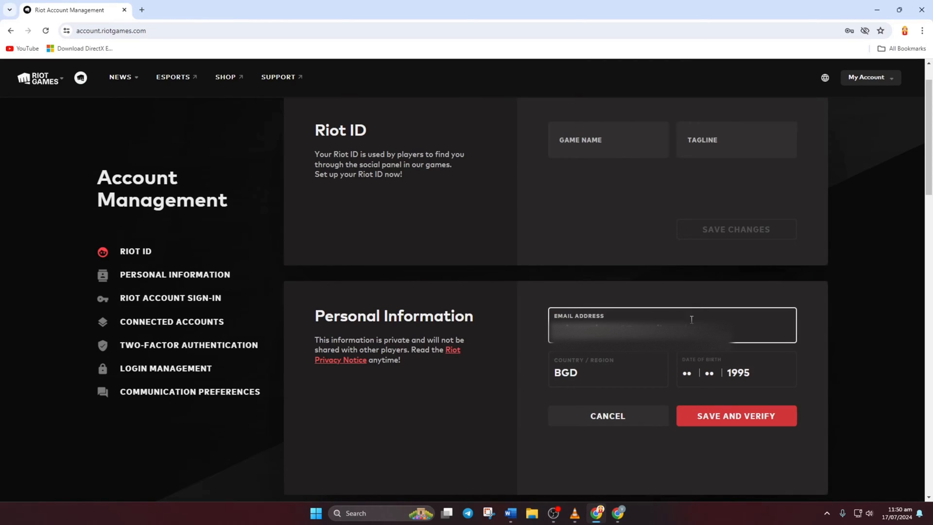
pyautogui.click(736, 416)
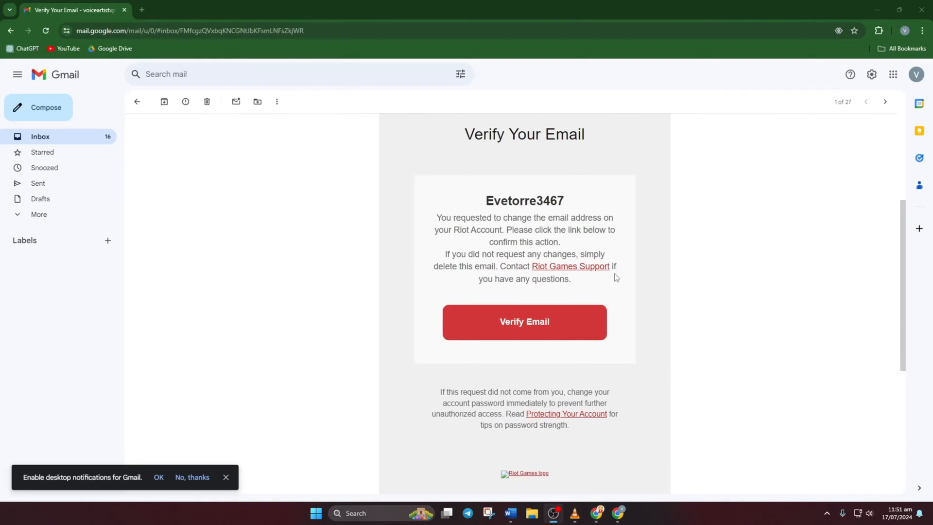
pyautogui.moveTo(559, 330)
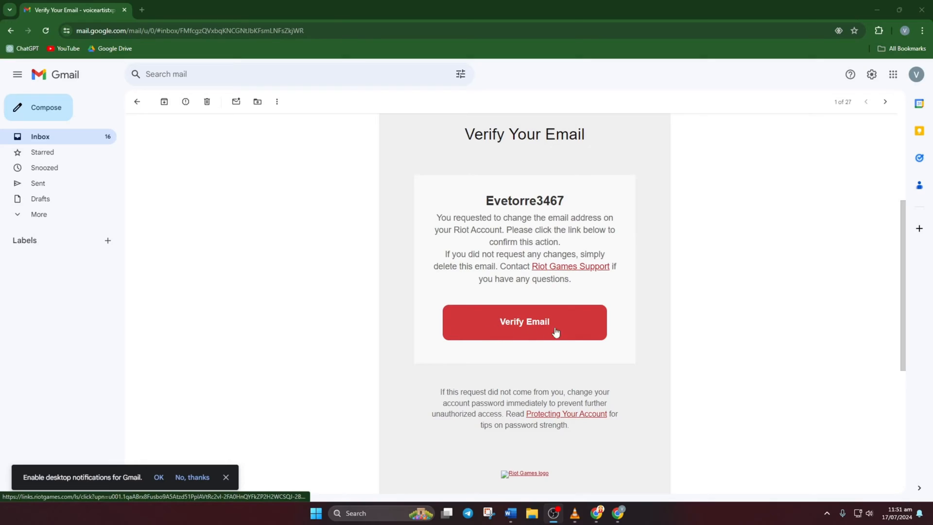
# Confirm the change via the Verify Email button in Riot's Gmail message
pyautogui.click(524, 322)
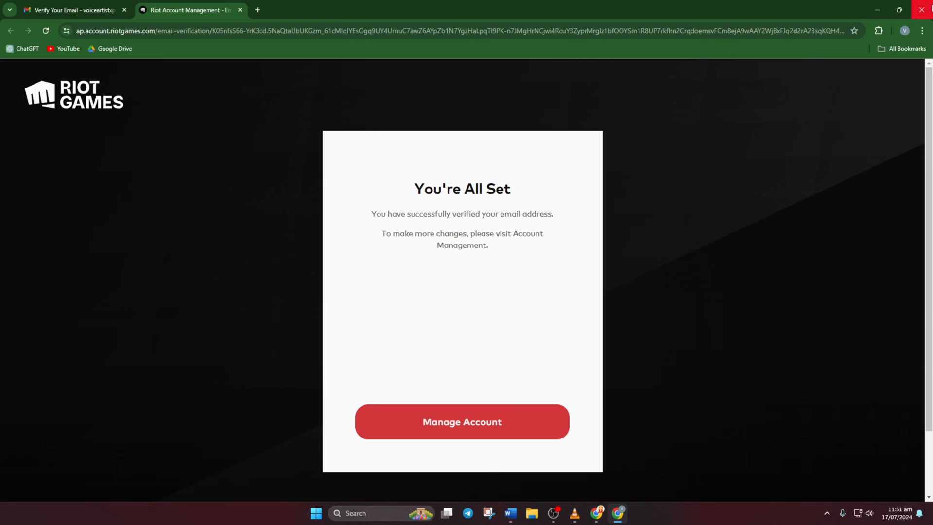
# Go from the You're All Set page to Manage Account to see the verified email
pyautogui.click(462, 422)
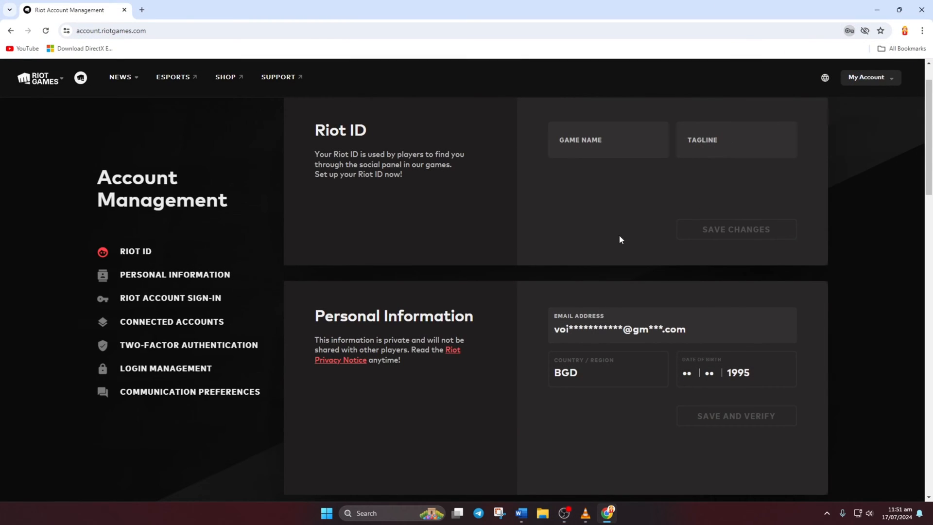